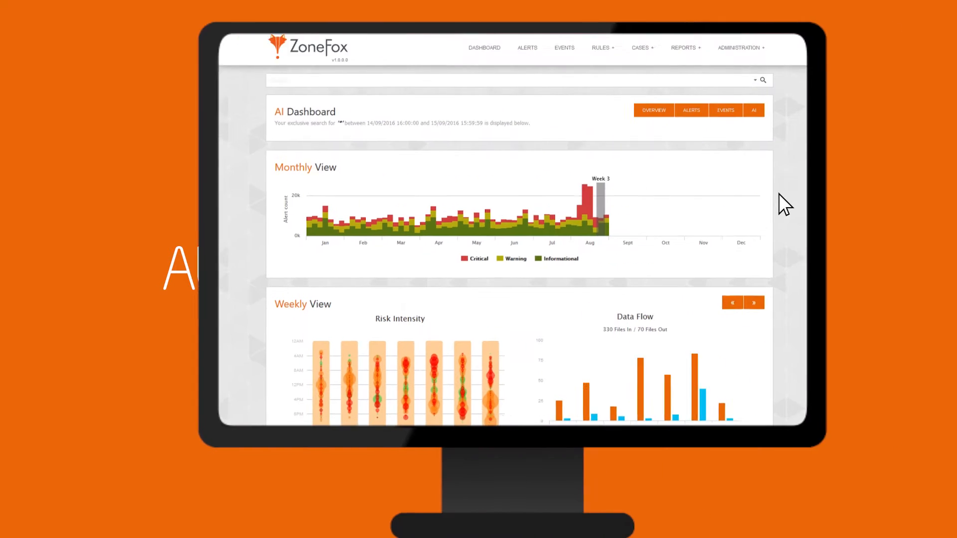
scroll("down", 3)
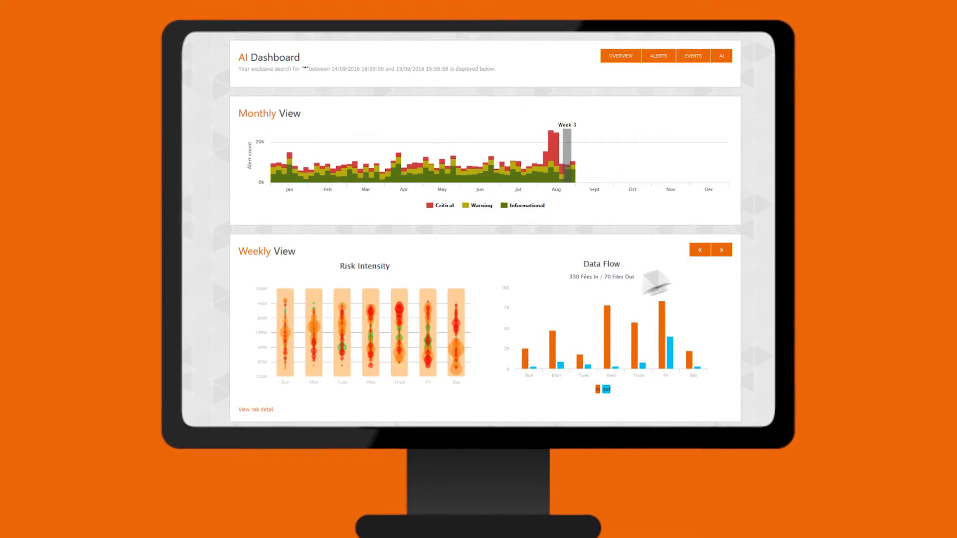